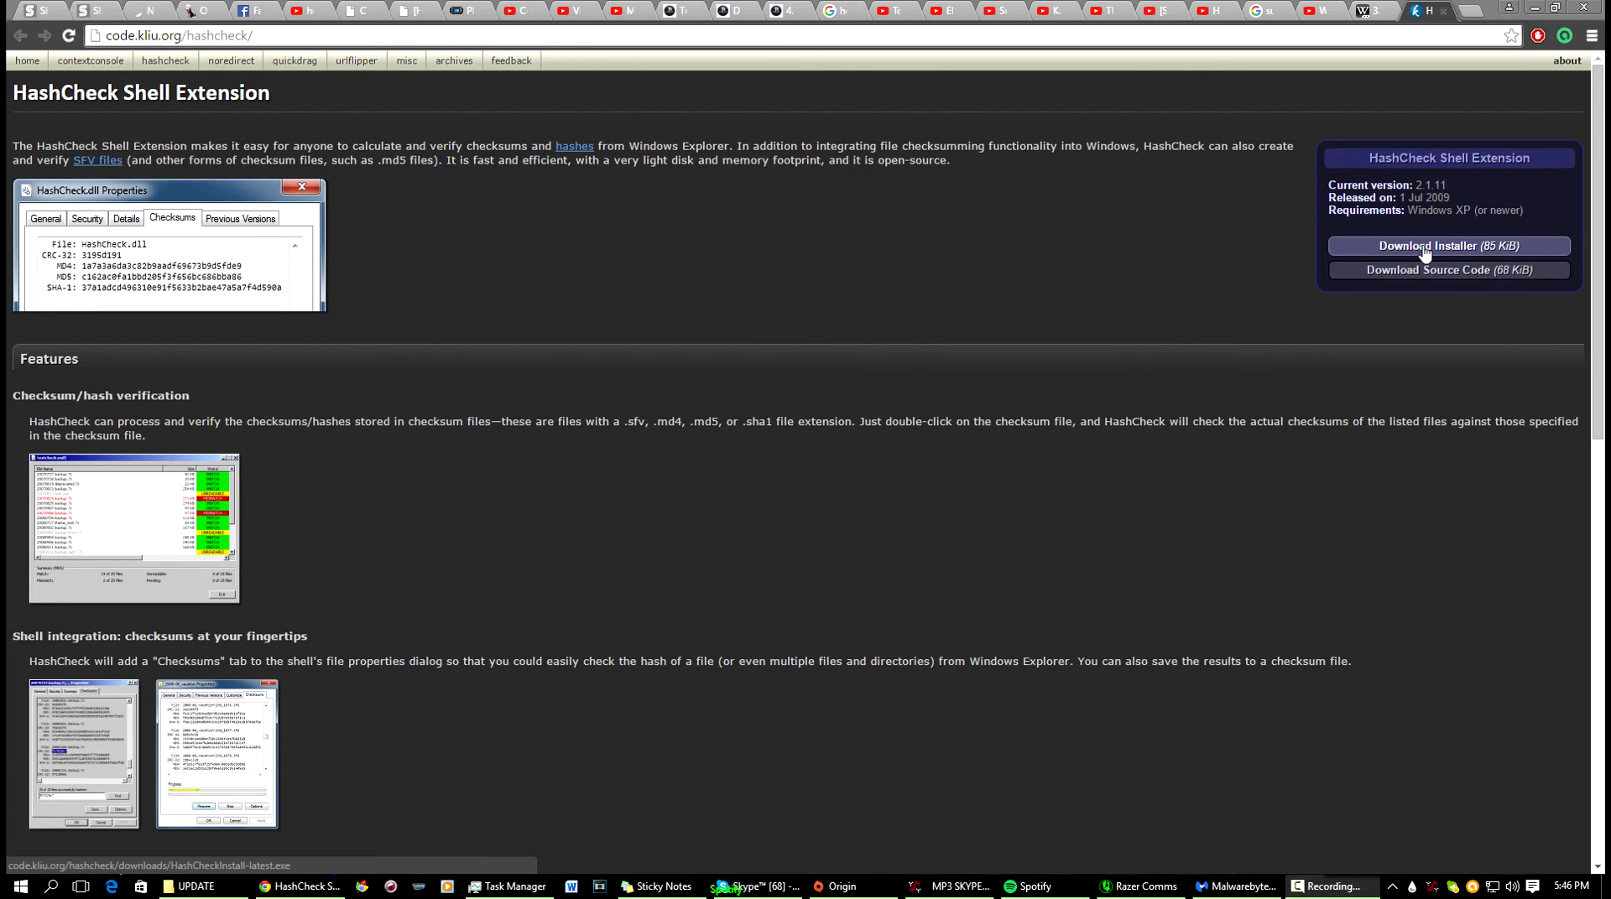
Step: Download and run the HashCheck installer, accept the license, and confirm completion
{"action": "left_click", "coordinate": [1448, 246]}
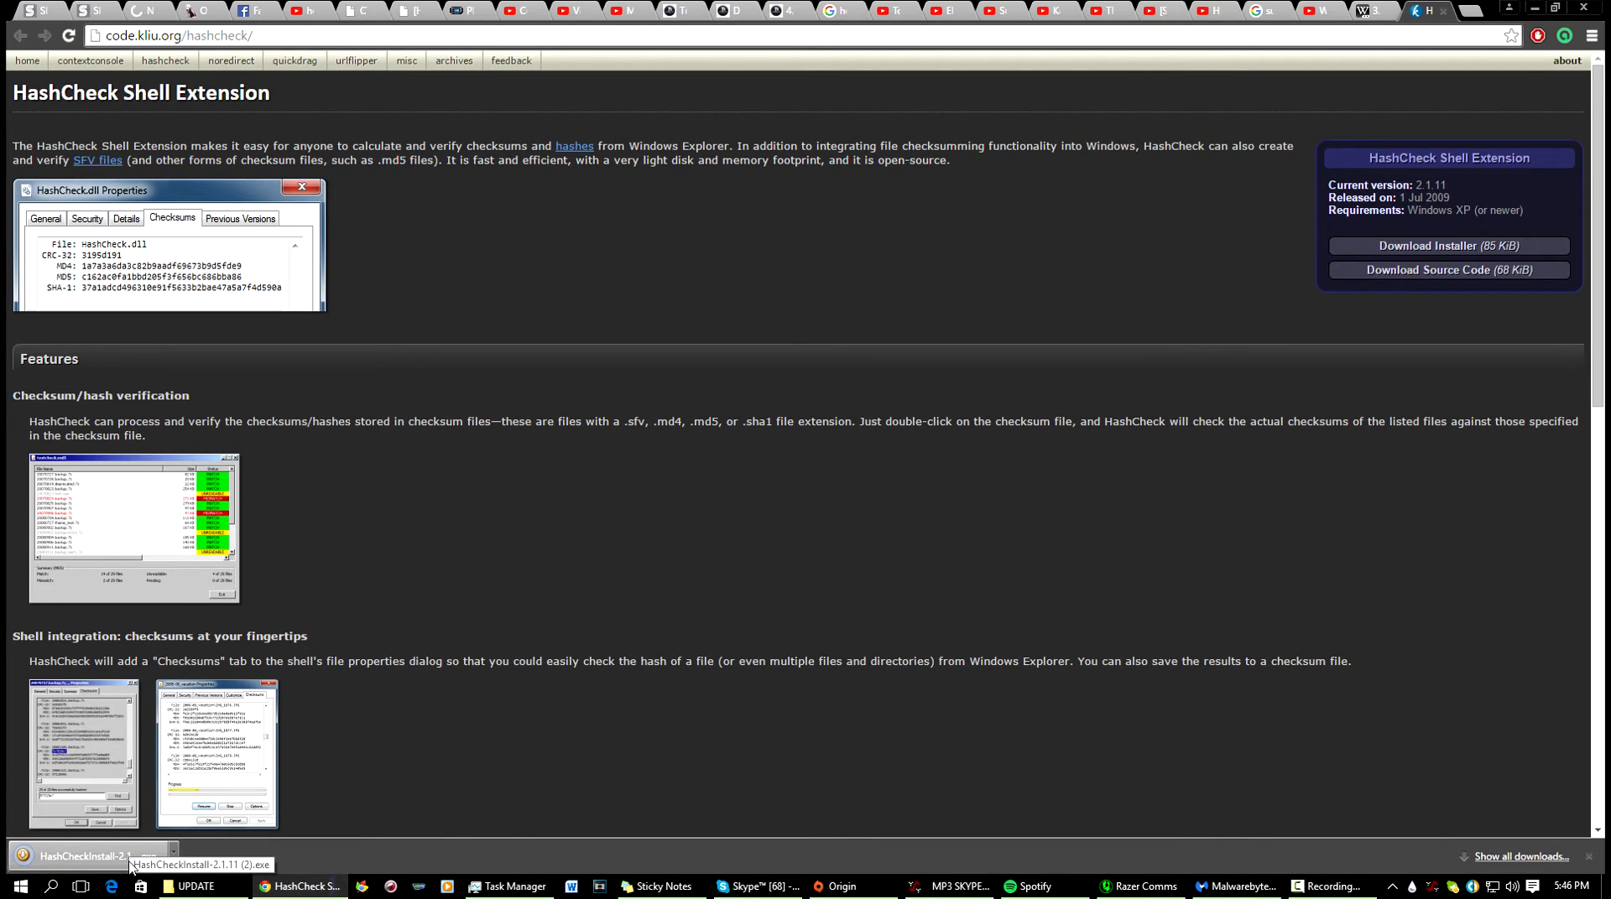
{"action": "left_click", "coordinate": [91, 857]}
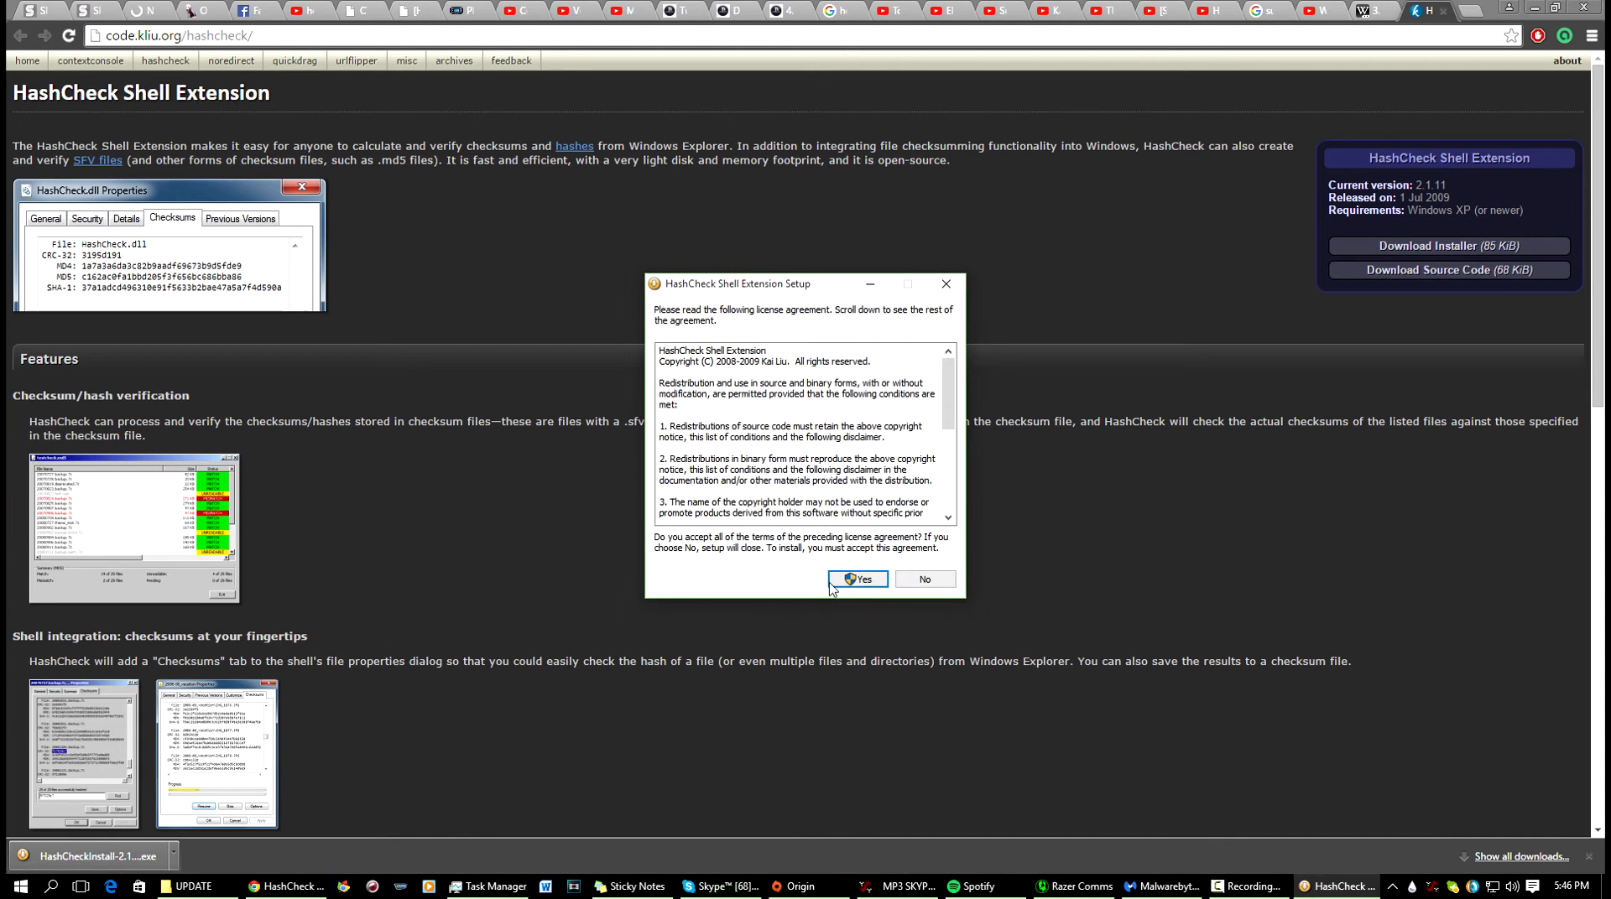
{"action": "left_click", "coordinate": [857, 579]}
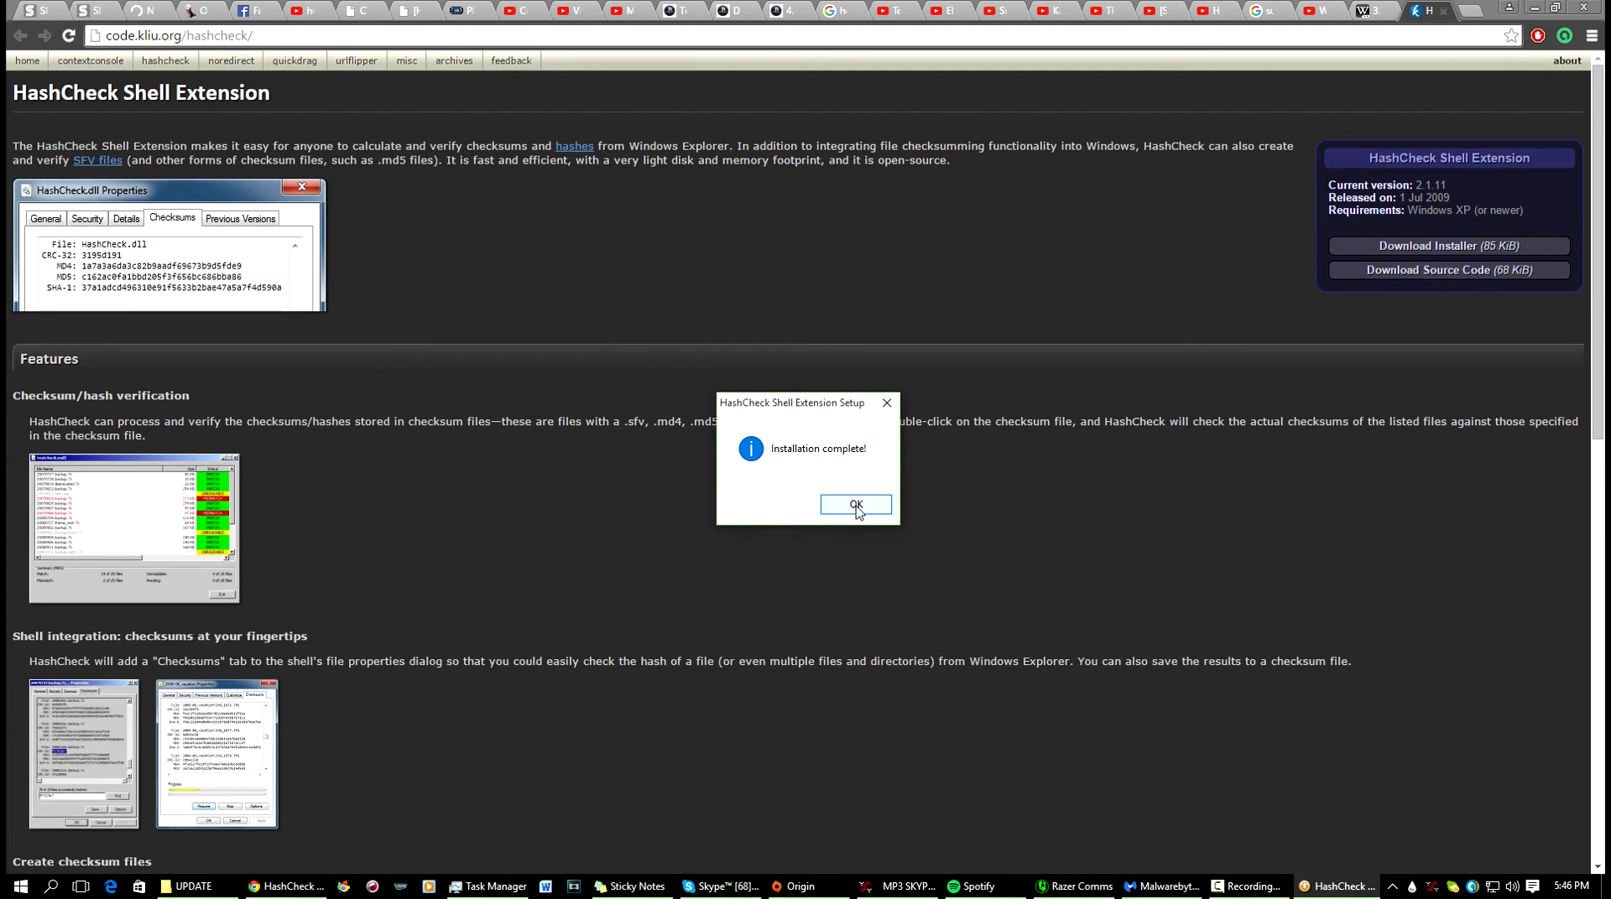
{"action": "left_click", "coordinate": [855, 505]}
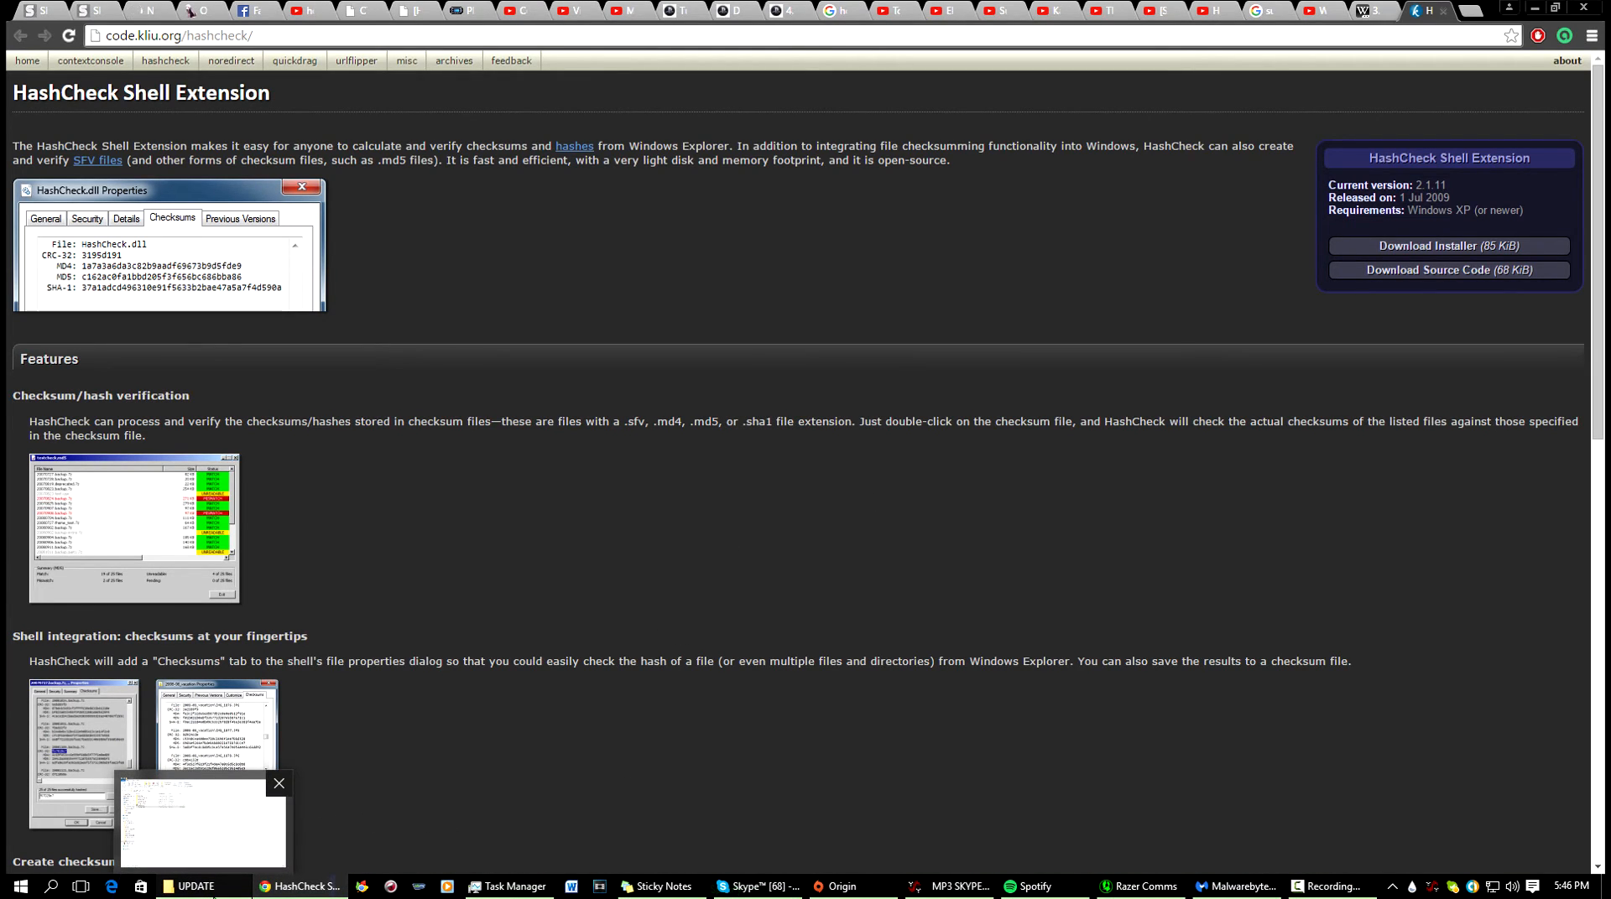
Step: Open Properties for OFW3.55_PS3UPDAT.PUP in the 'official 3.55 firmware' folder under UPDATE
{"action": "left_click", "coordinate": [193, 886]}
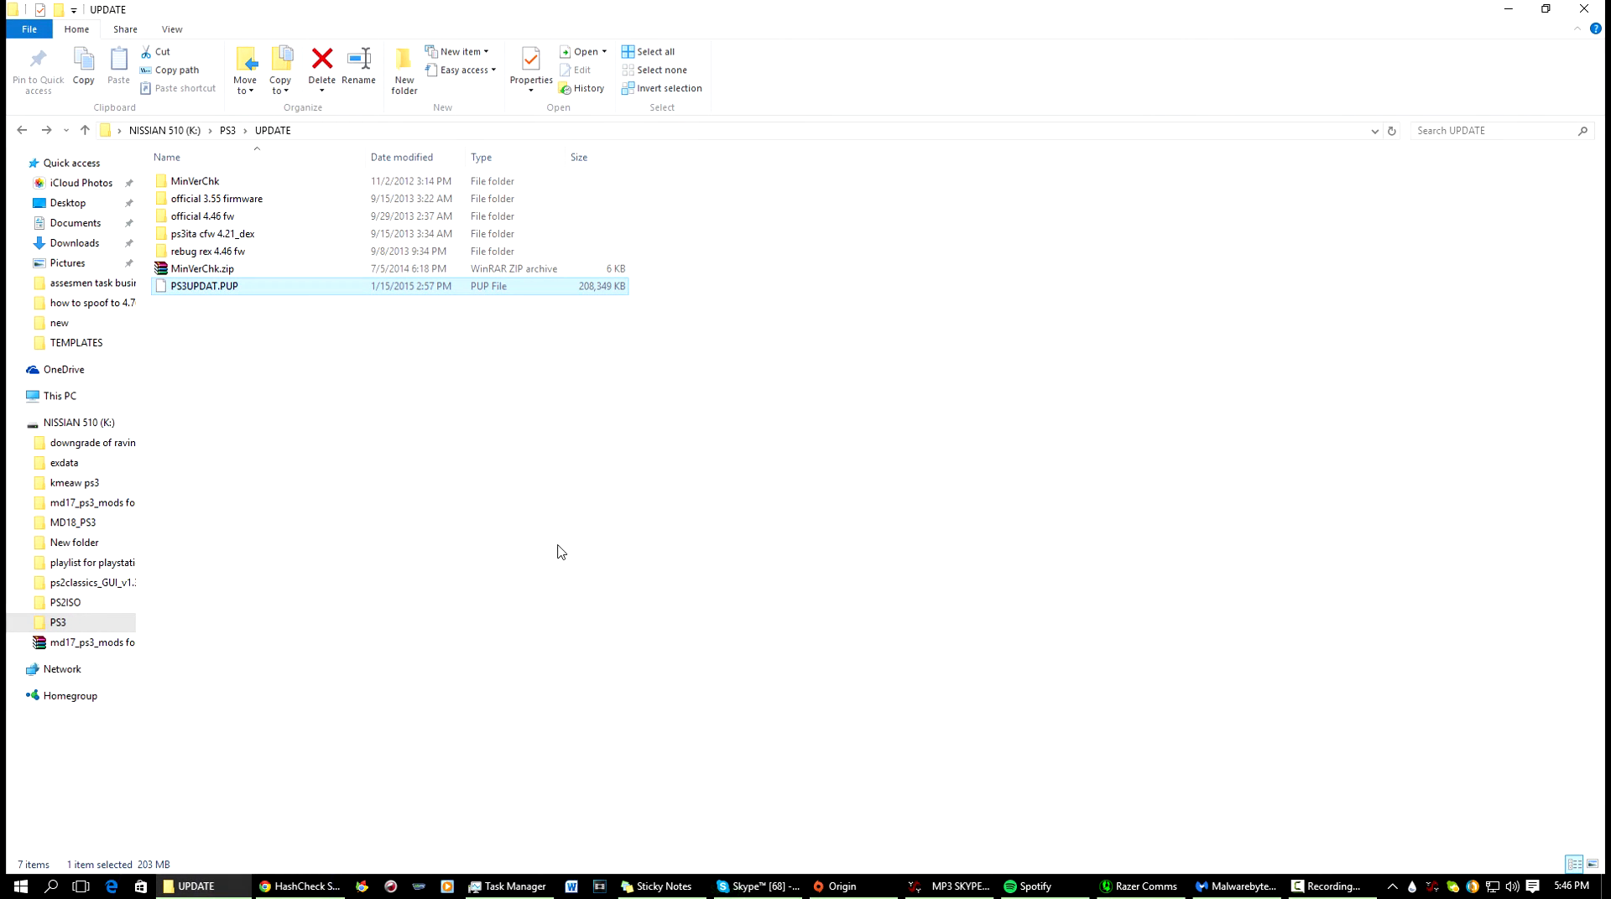
{"action": "mouse_move", "coordinate": [224, 198]}
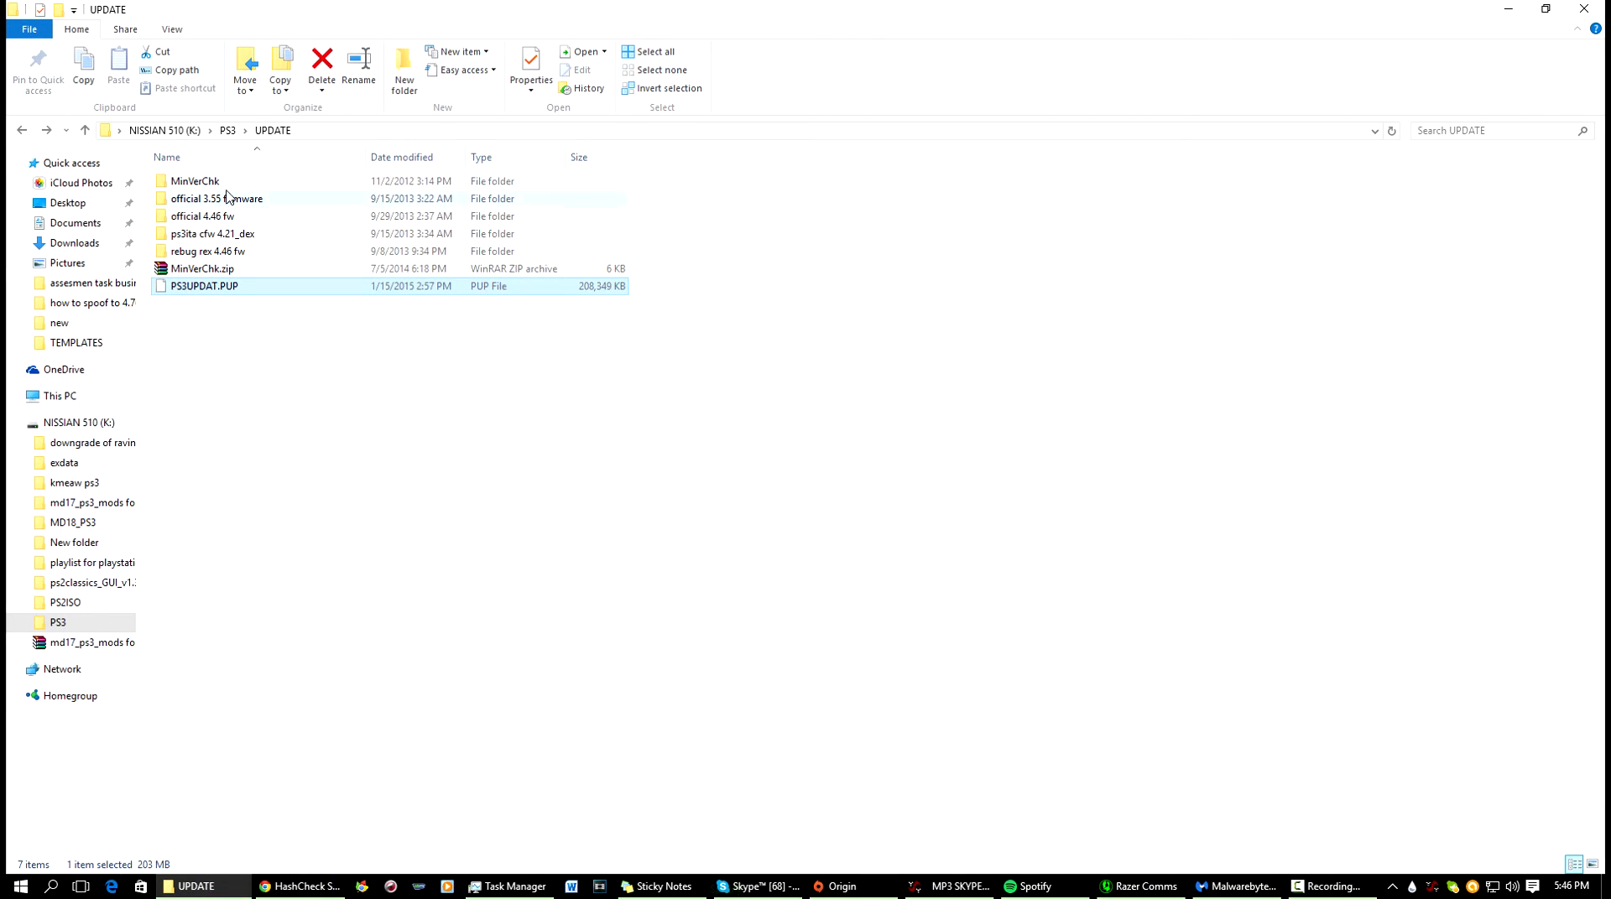
{"action": "mouse_move", "coordinate": [215, 198]}
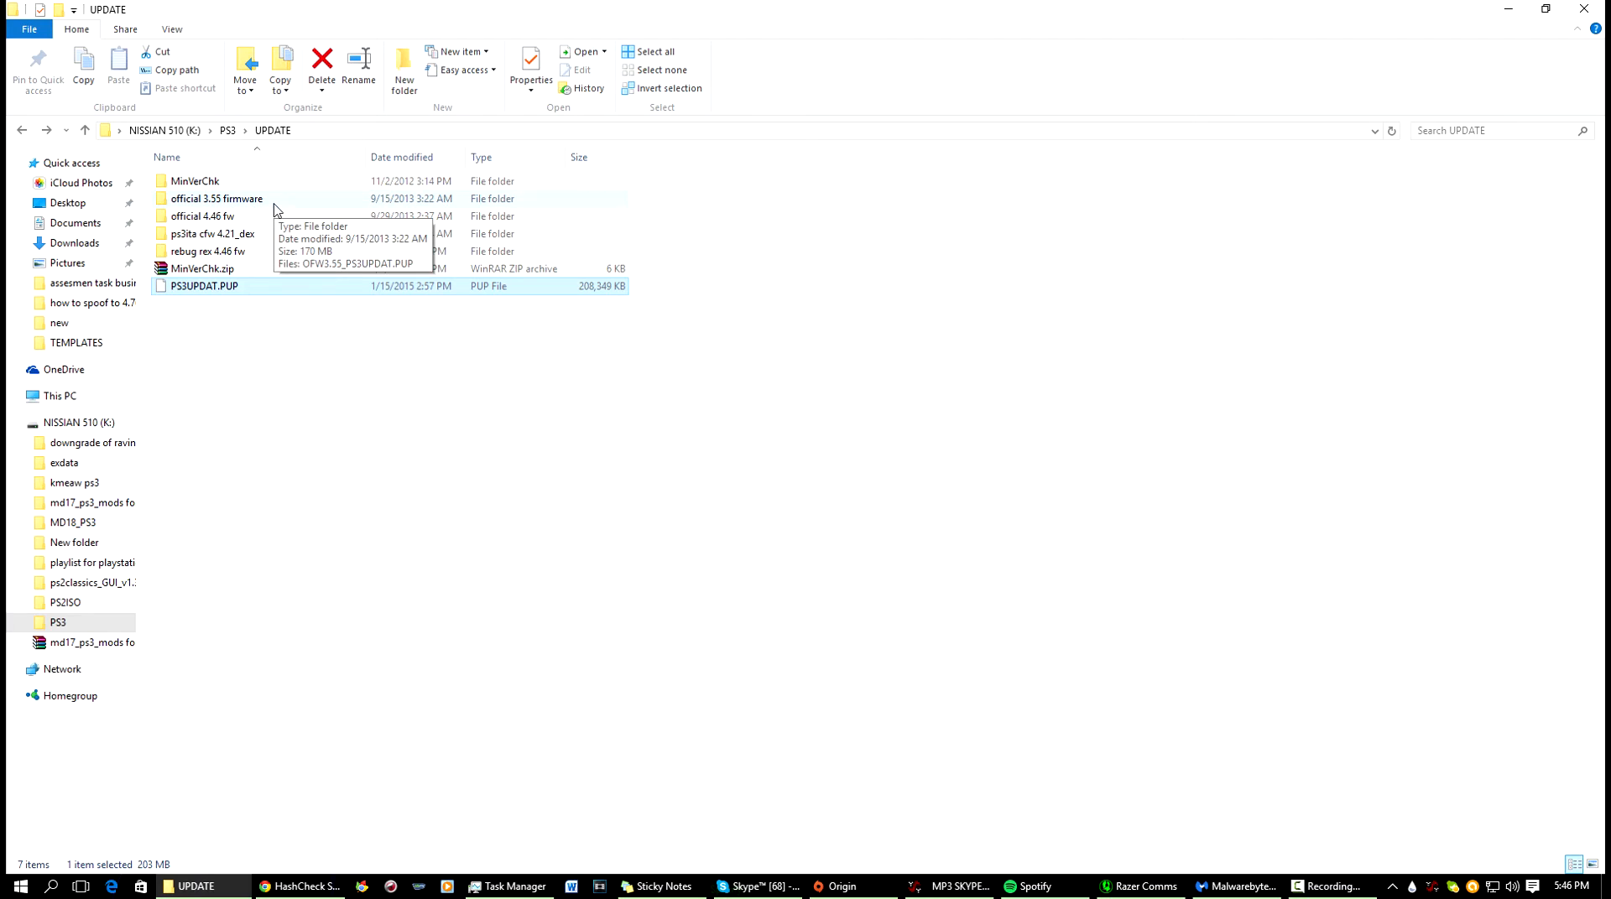
{"action": "double_click", "coordinate": [216, 198]}
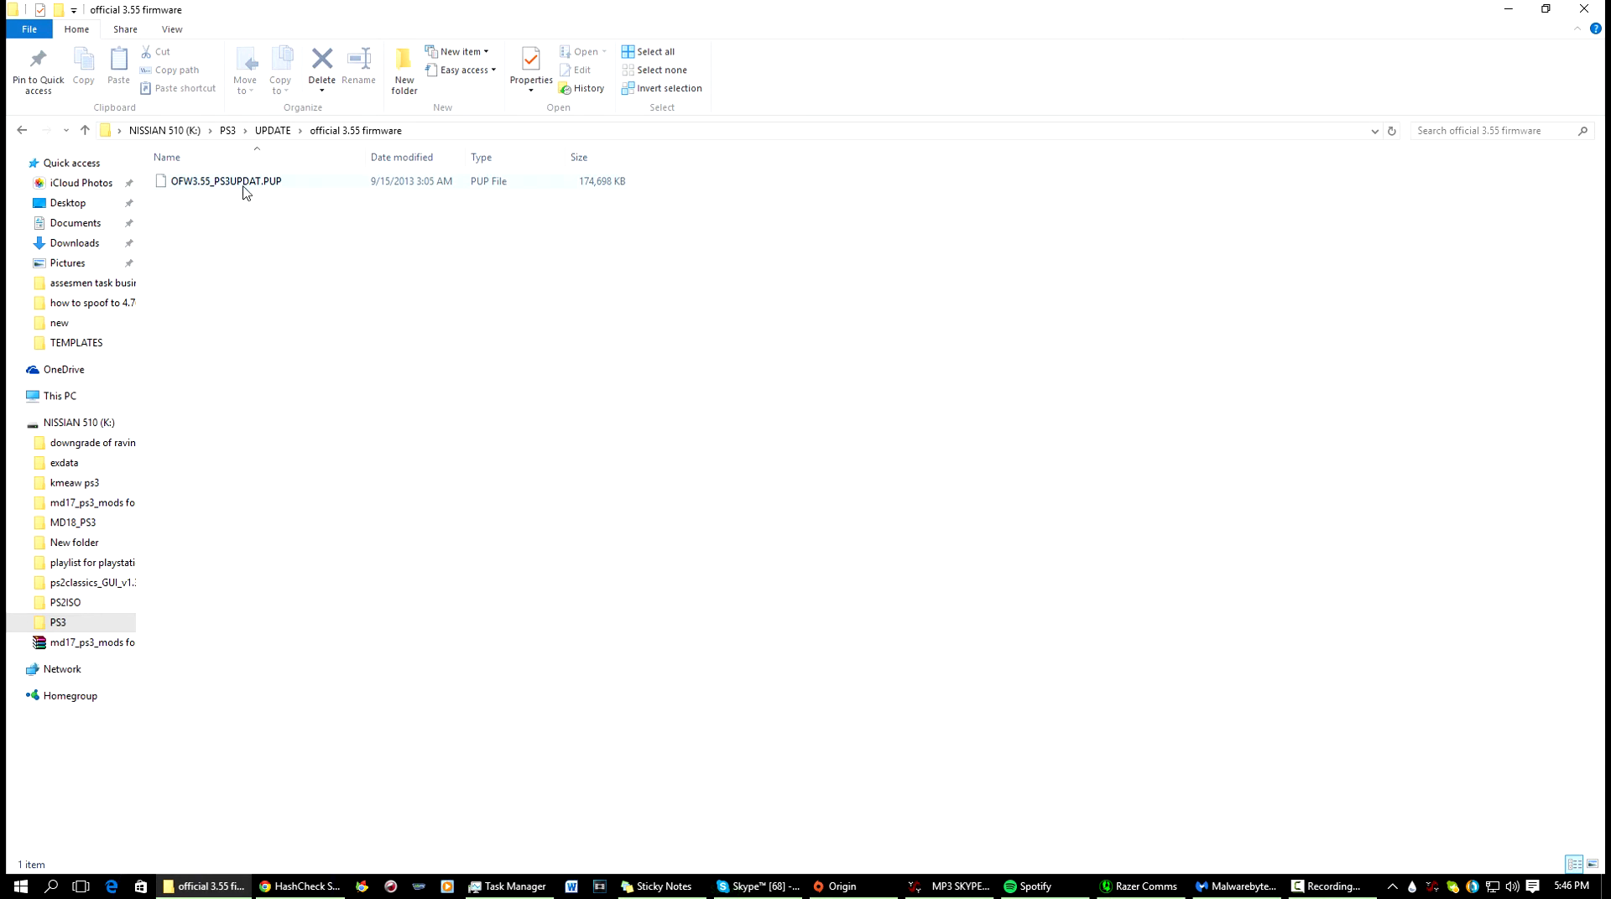
{"action": "right_click", "coordinate": [224, 181]}
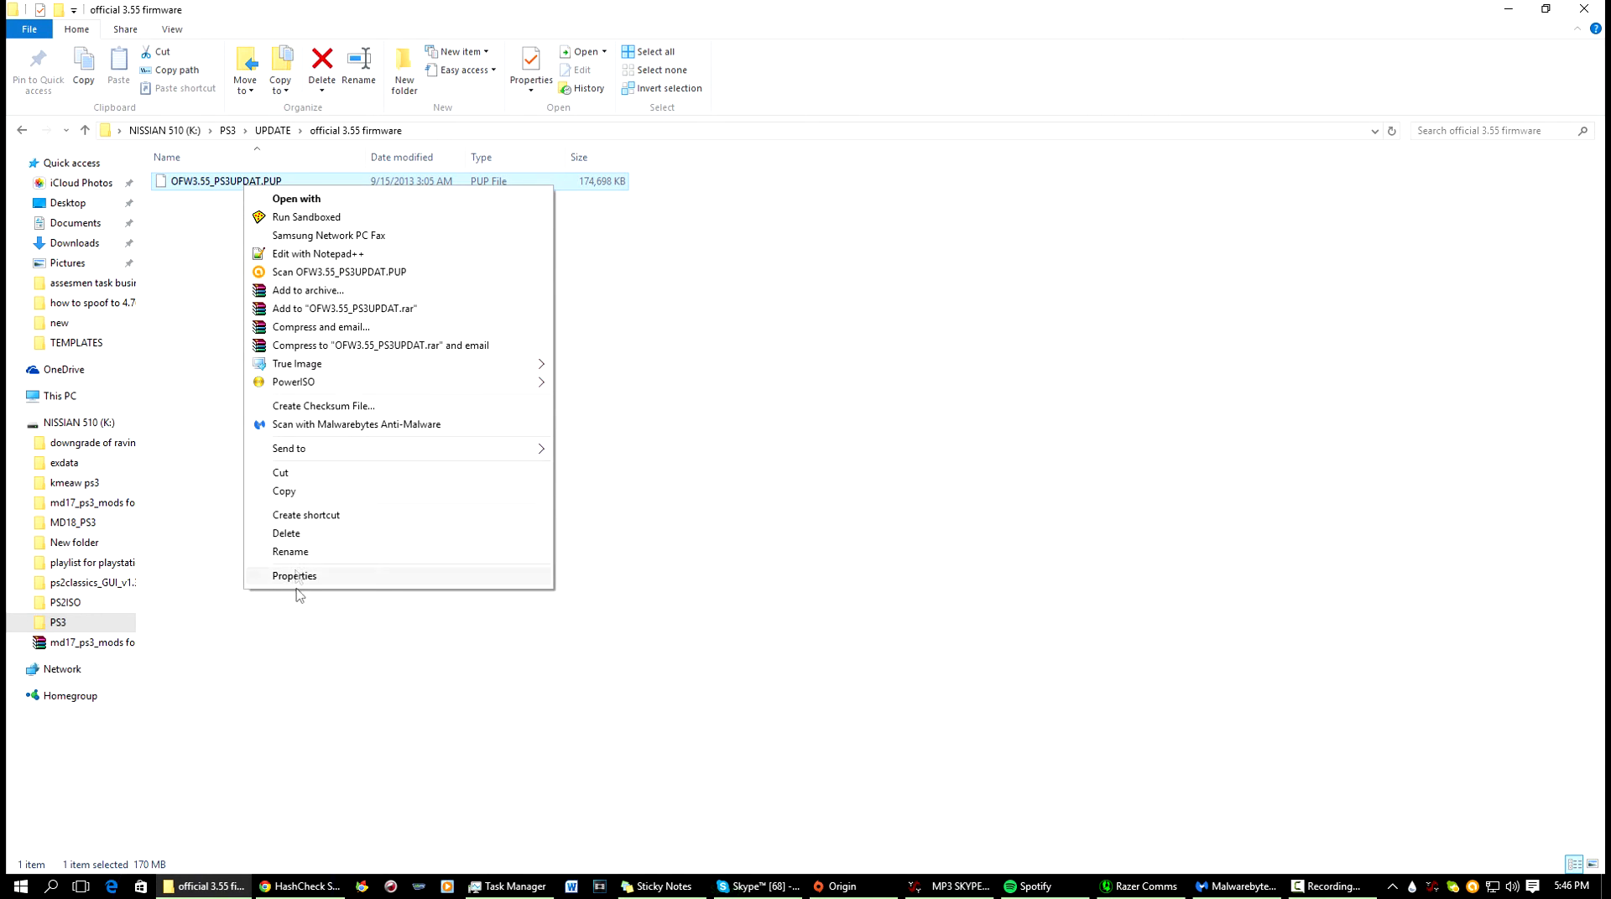
{"action": "left_click", "coordinate": [294, 576]}
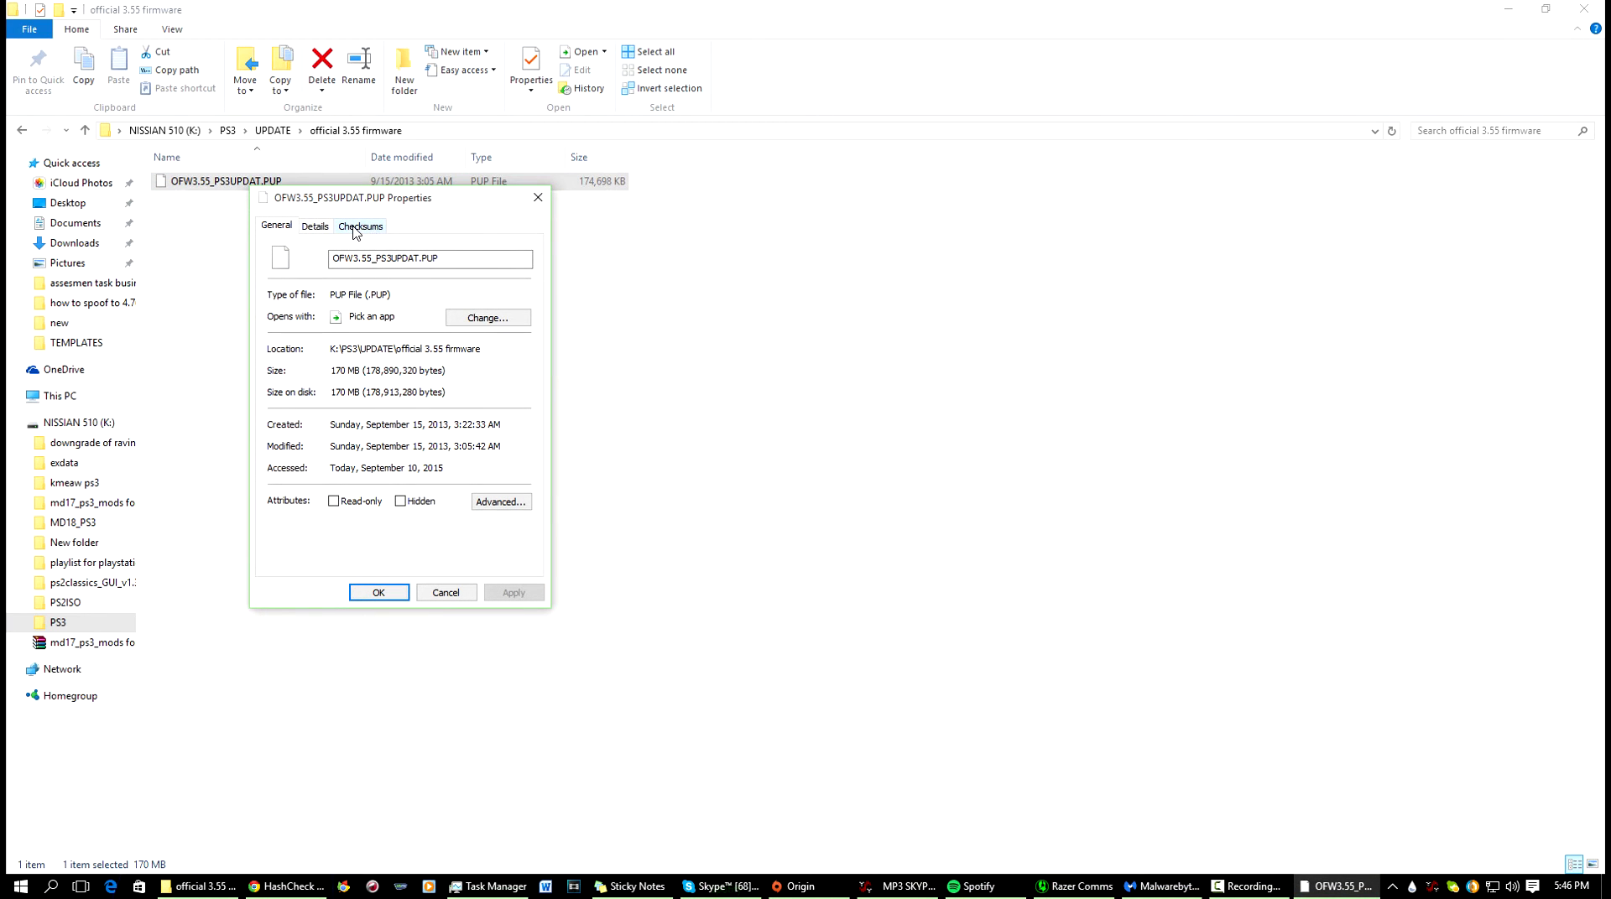
Step: Compute the PUP file's CRC-32, MD4, MD5 and SHA-1 checksums, then return to Chrome
{"action": "left_click", "coordinate": [360, 225]}
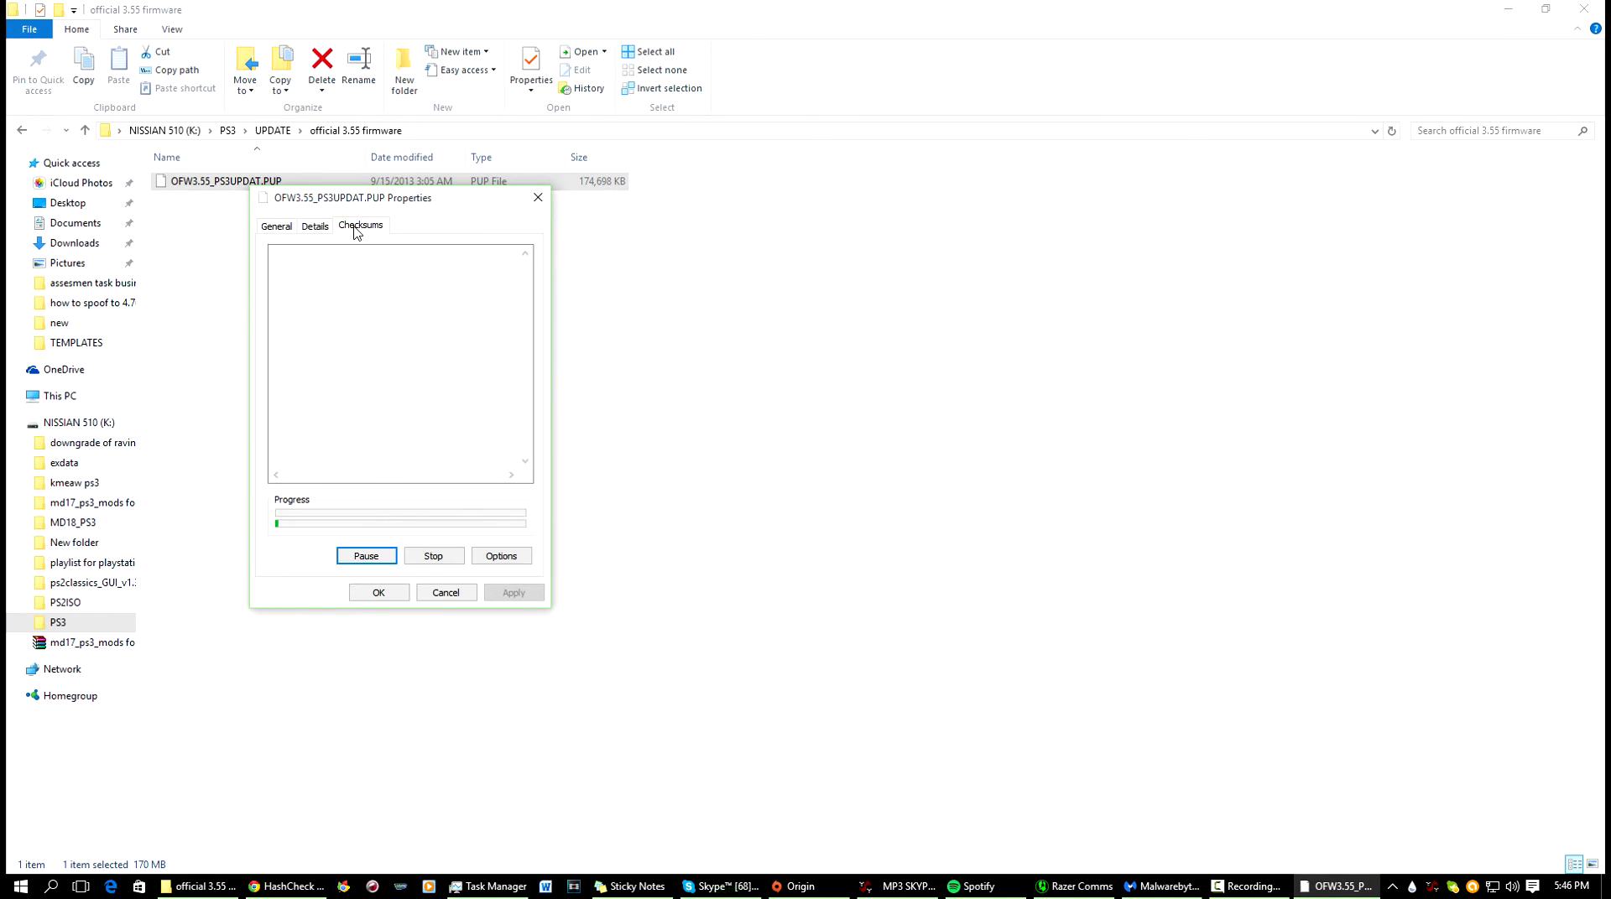
{"action": "mouse_move", "coordinate": [377, 542]}
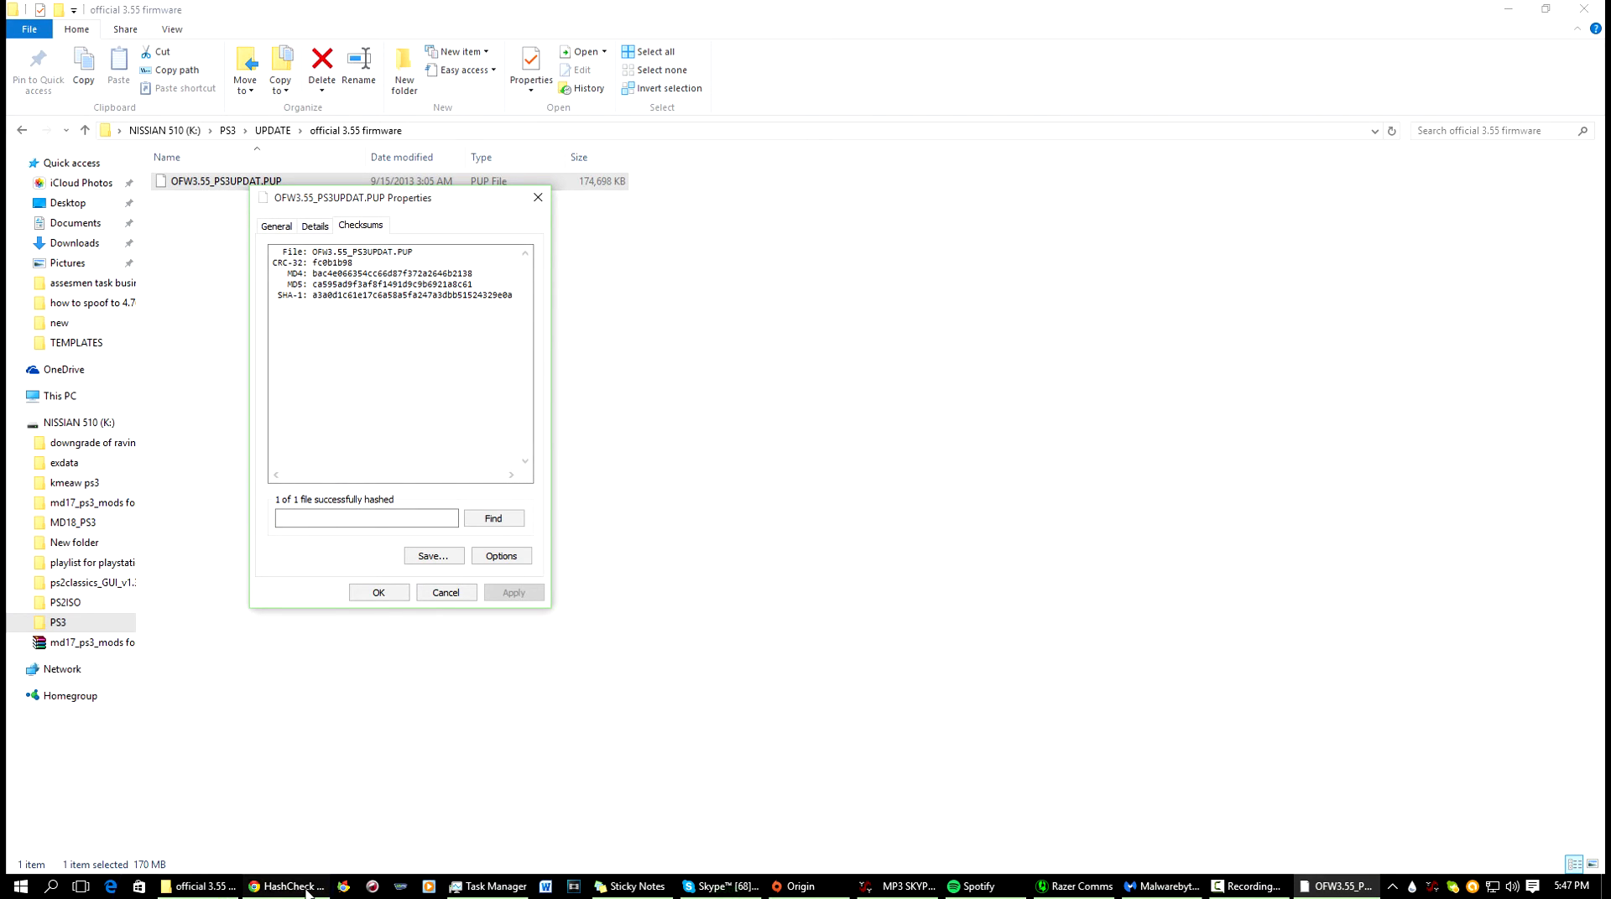
{"action": "left_click", "coordinate": [288, 886]}
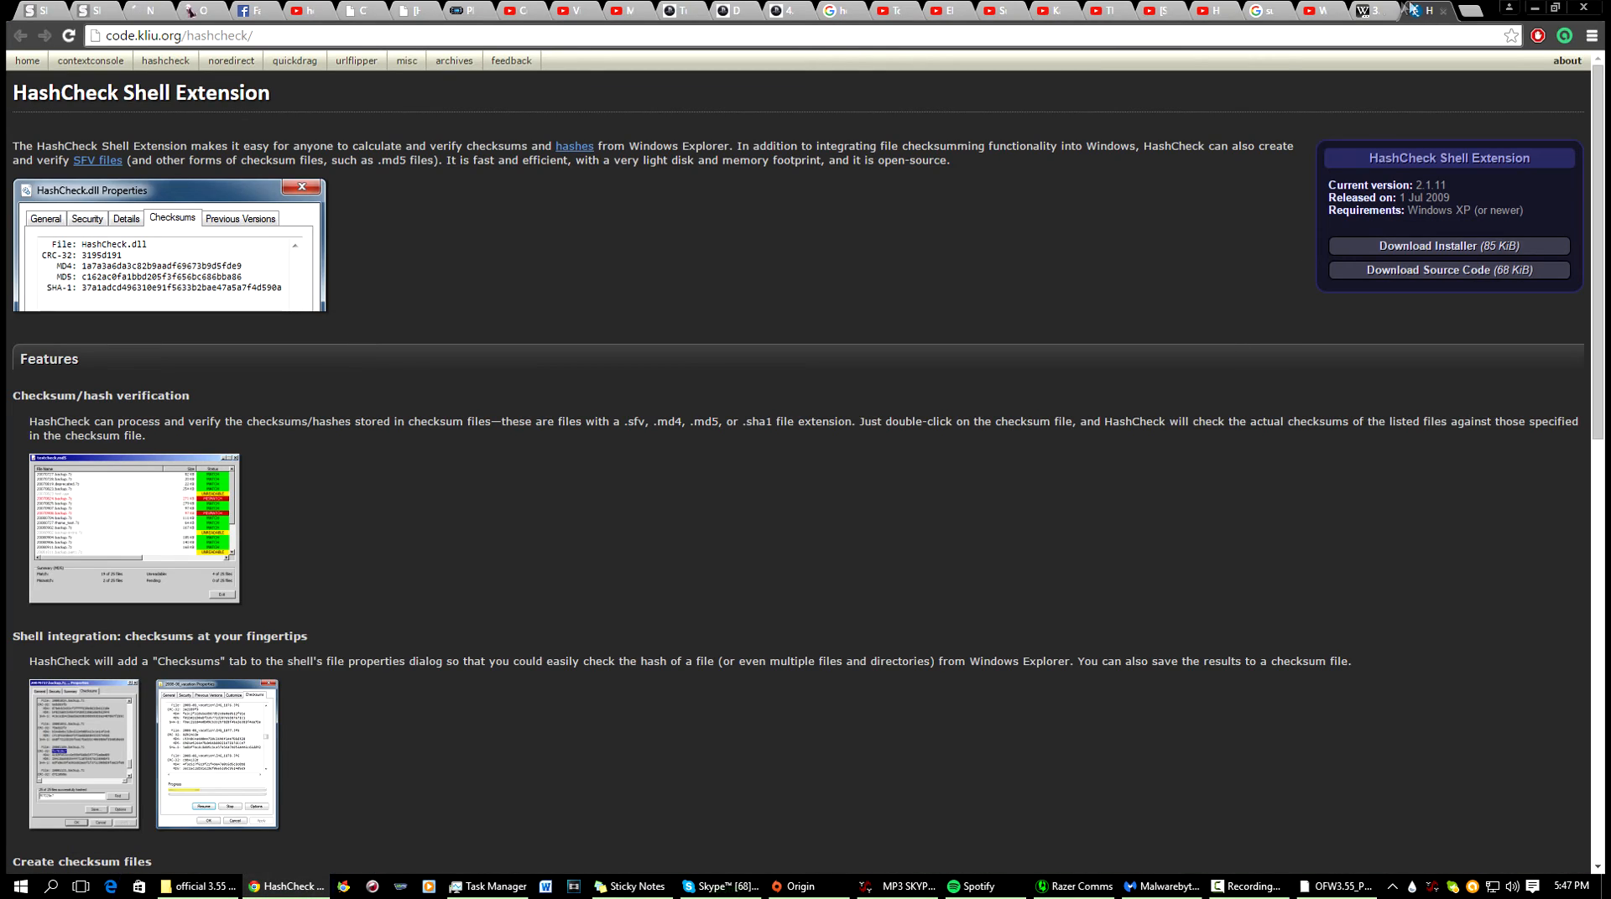
Step: Show the PS3 Dev Wiki 3.55 CEX page and select a published PUP hash
{"action": "left_click", "coordinate": [1333, 11]}
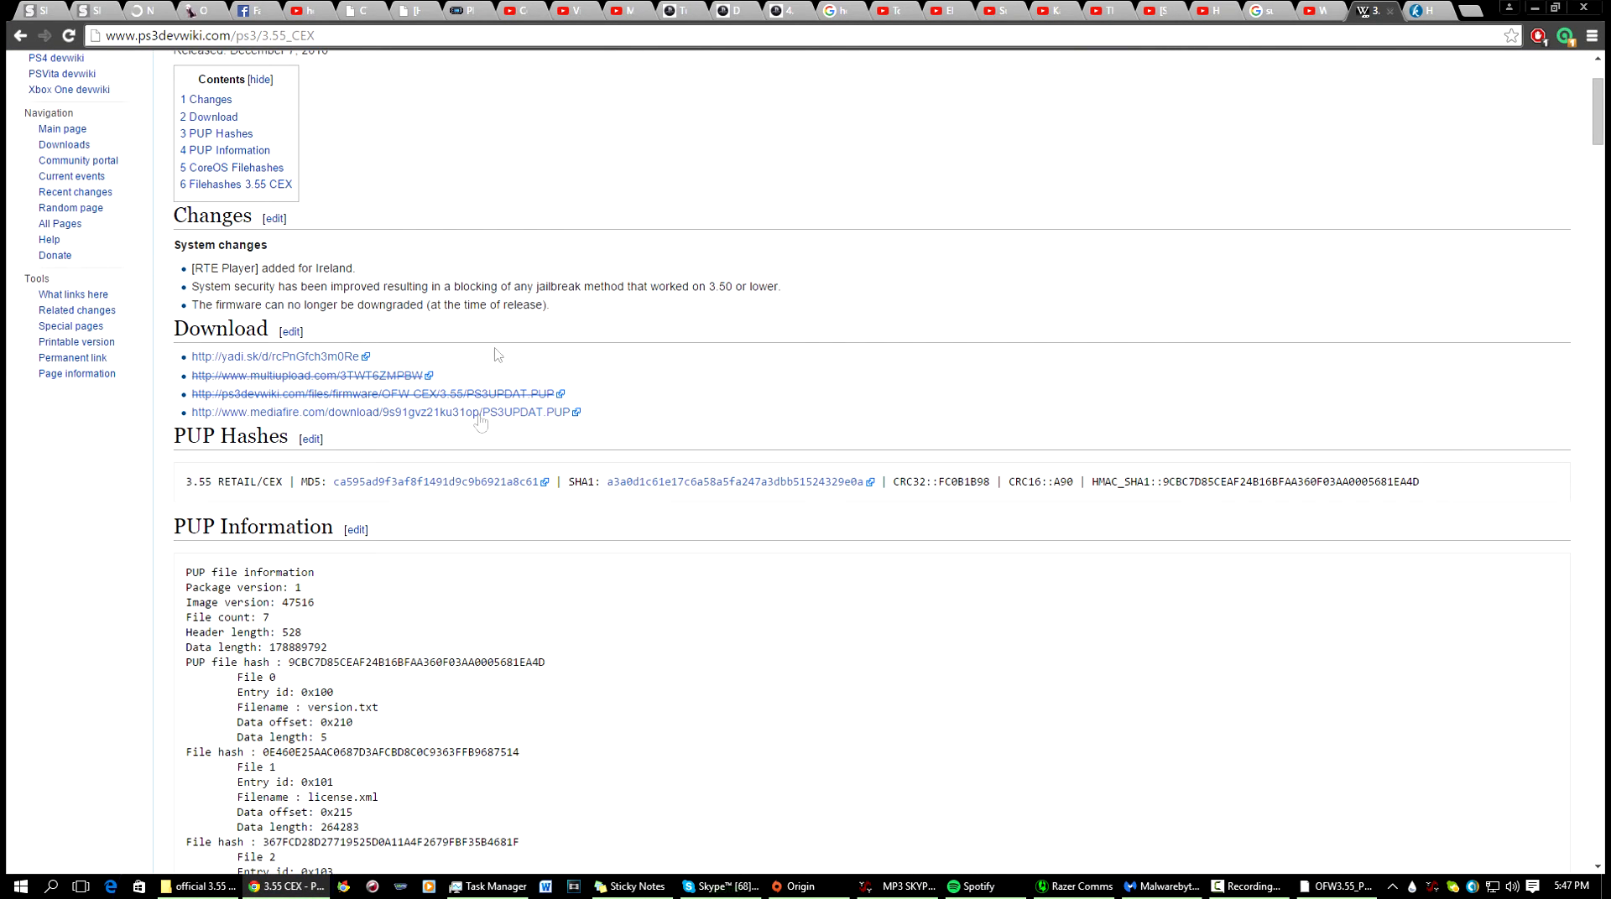
{"action": "mouse_move", "coordinate": [411, 476]}
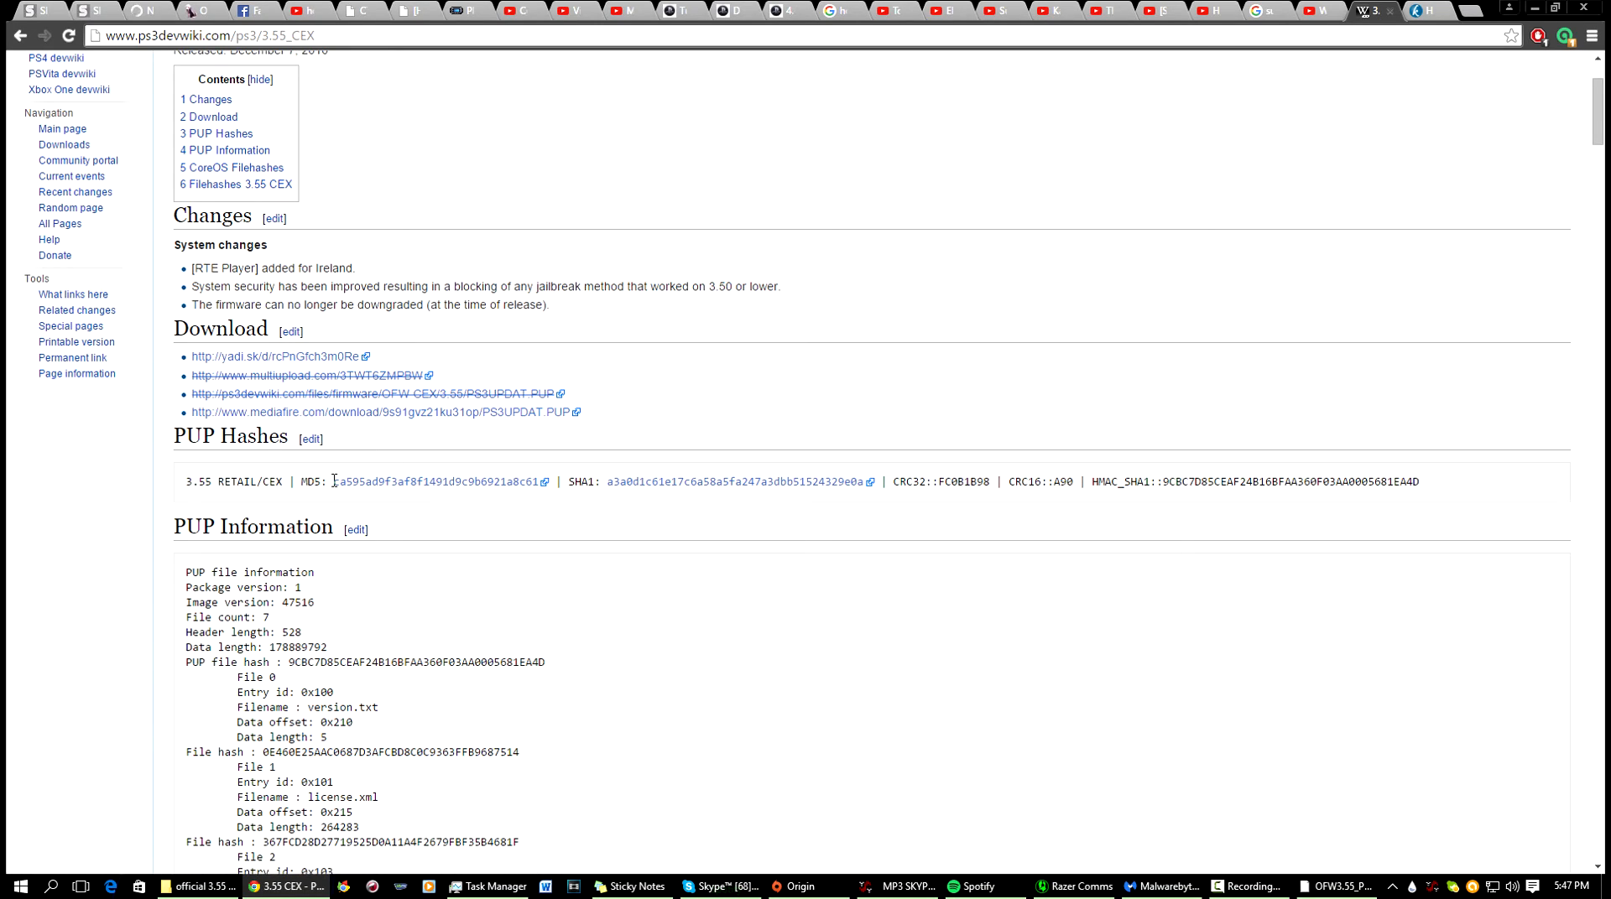
{"action": "double_click", "coordinate": [344, 481]}
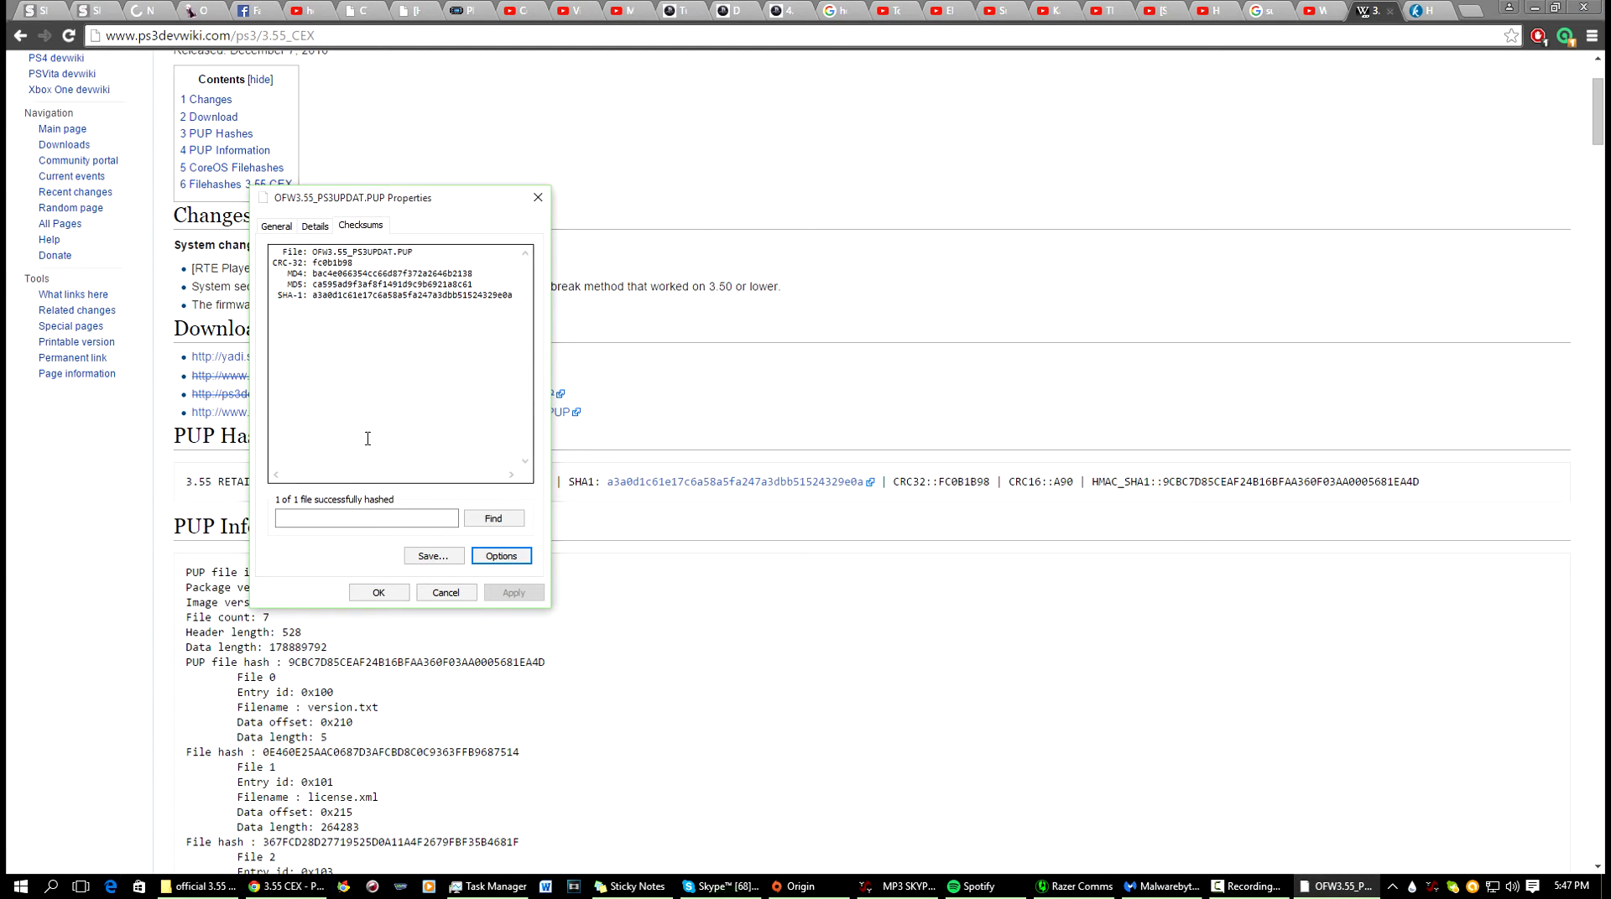
Step: Check the published SHA-1 hash against the Checksums tab values
{"action": "left_click", "coordinate": [365, 517]}
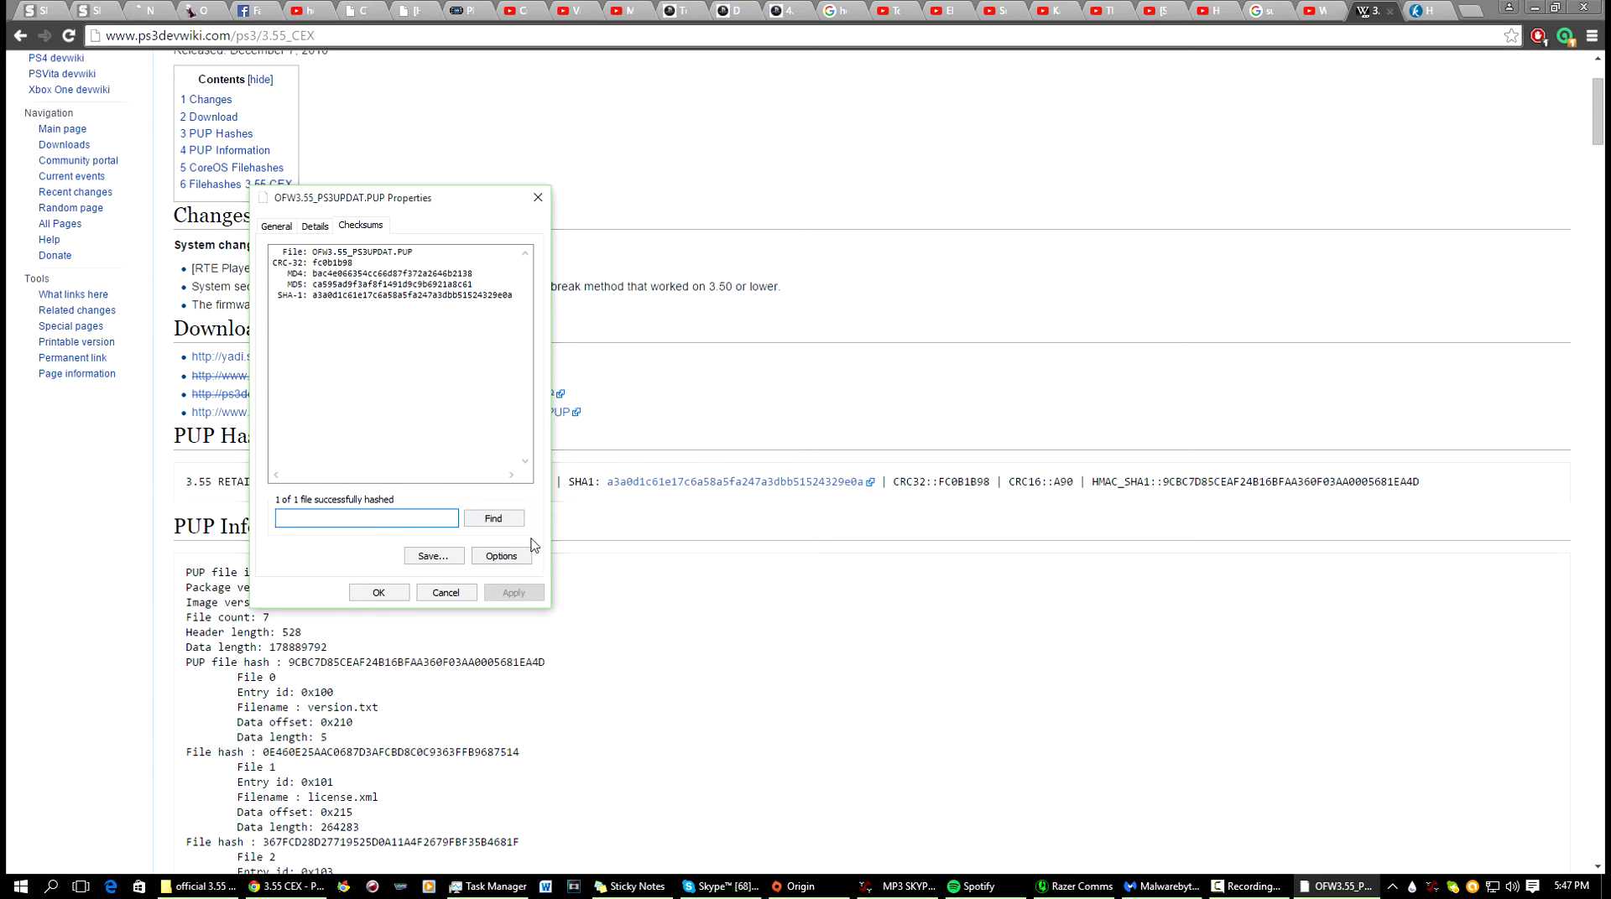
{"action": "double_click", "coordinate": [395, 285]}
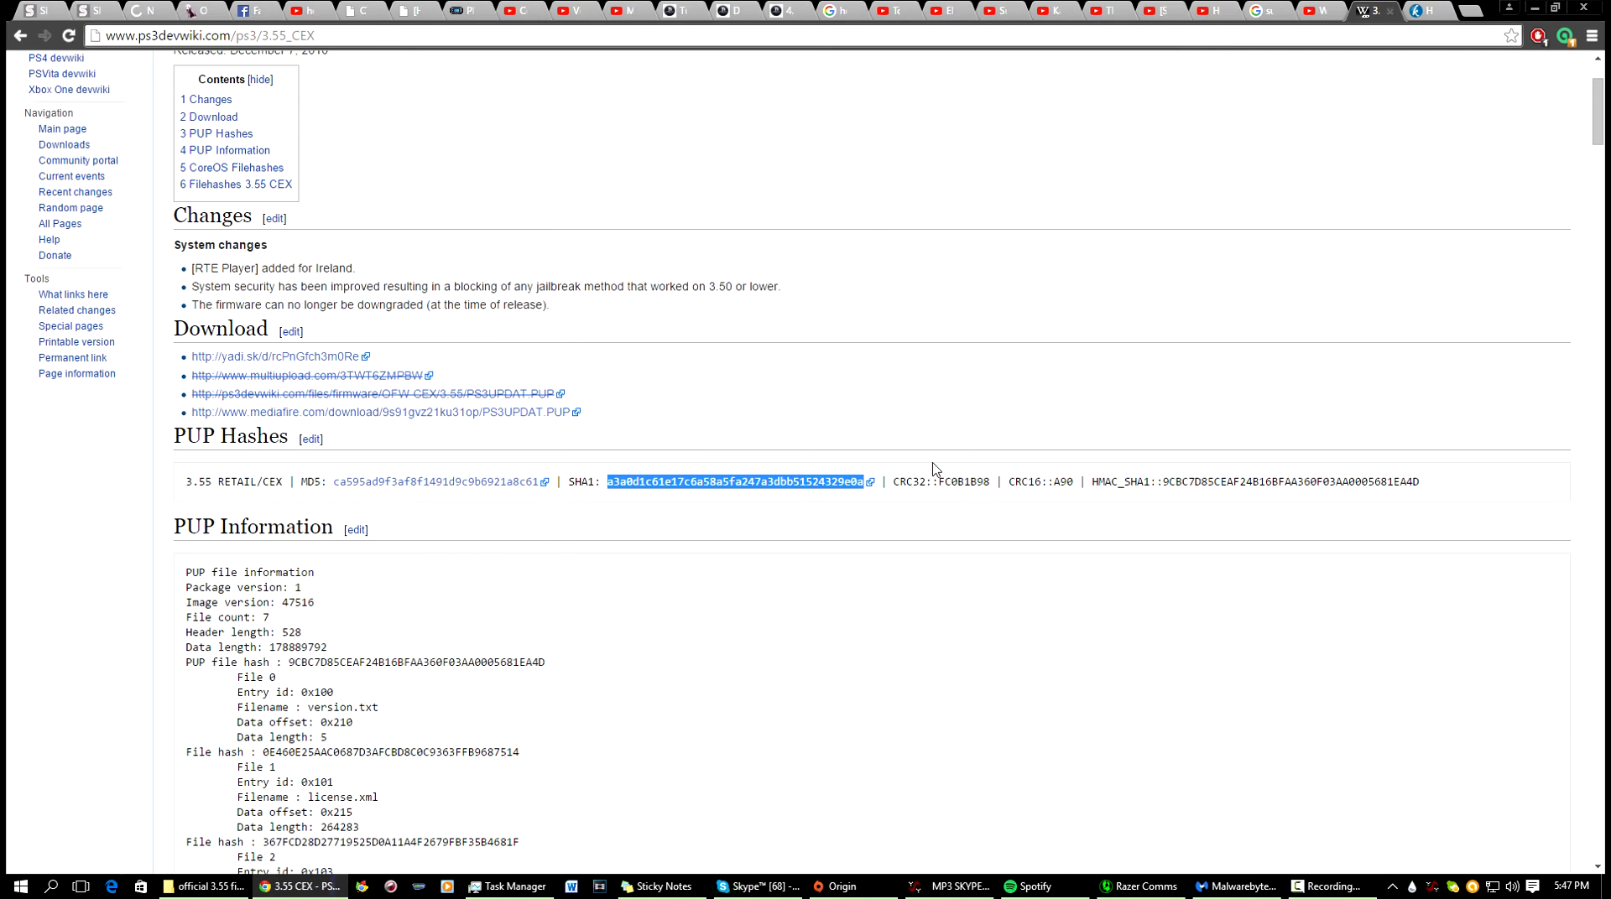
{"action": "mouse_move", "coordinate": [1285, 278]}
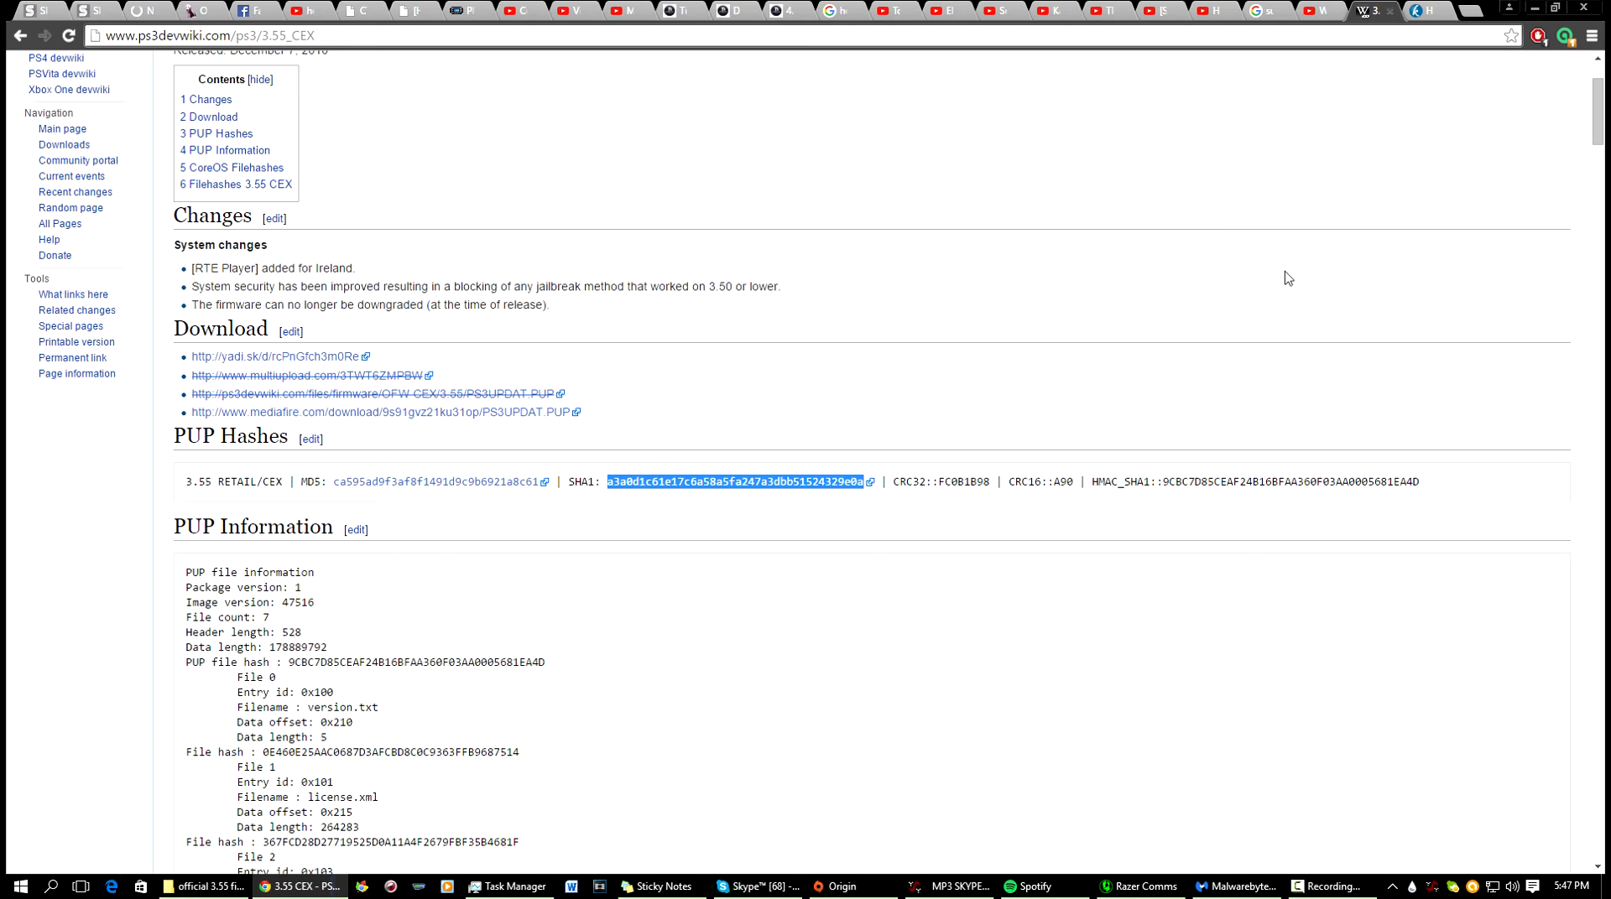
{"action": "mouse_move", "coordinate": [1278, 306]}
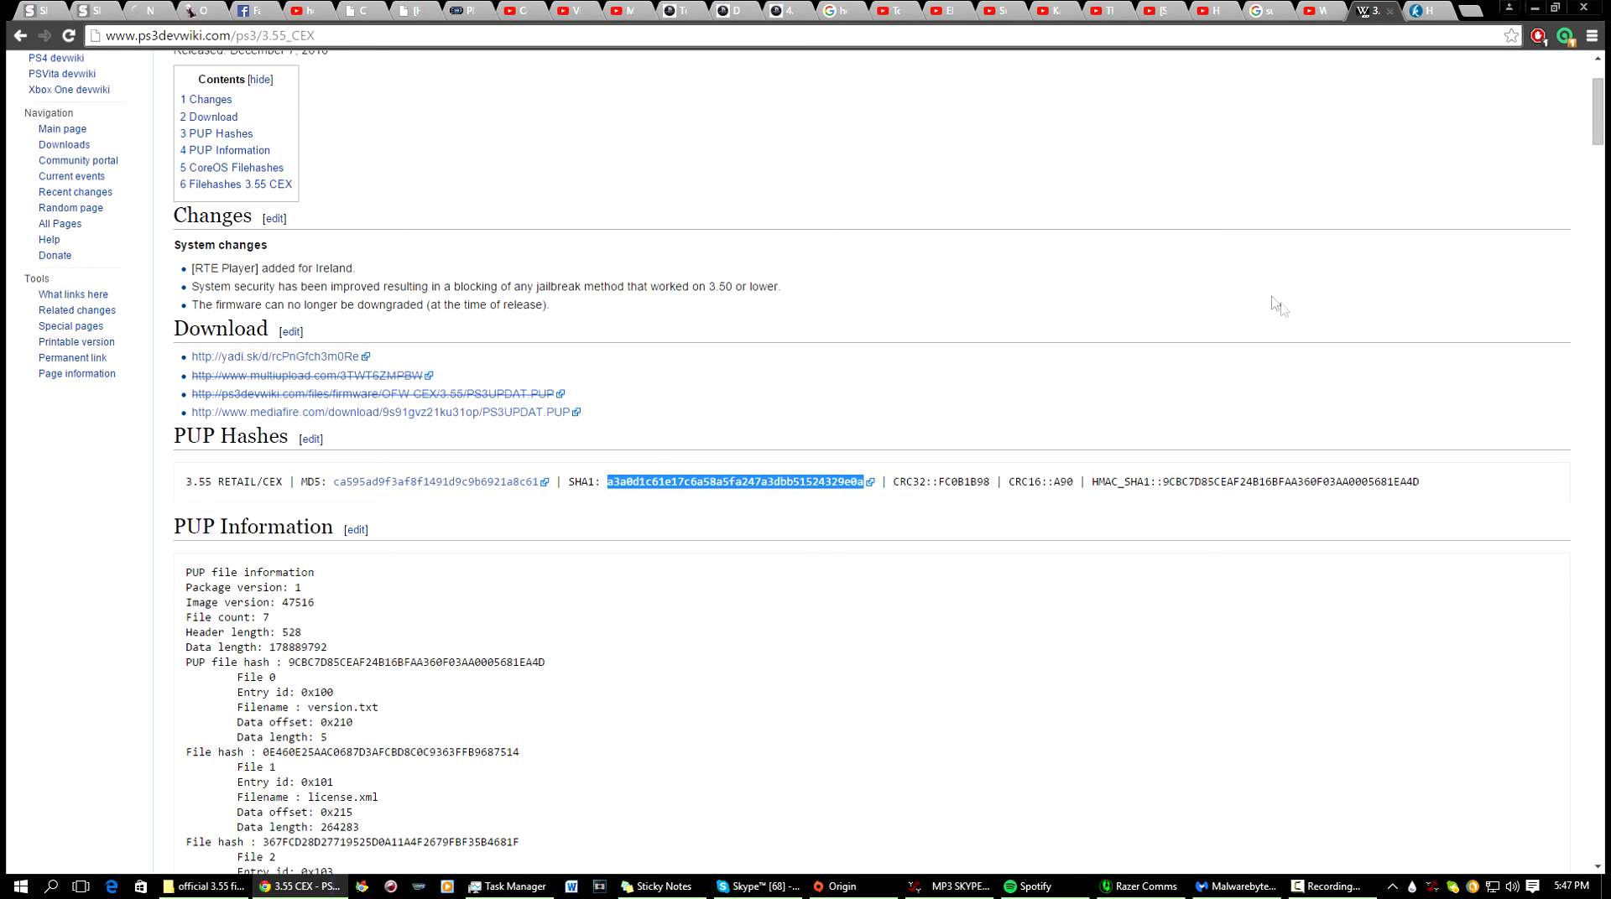